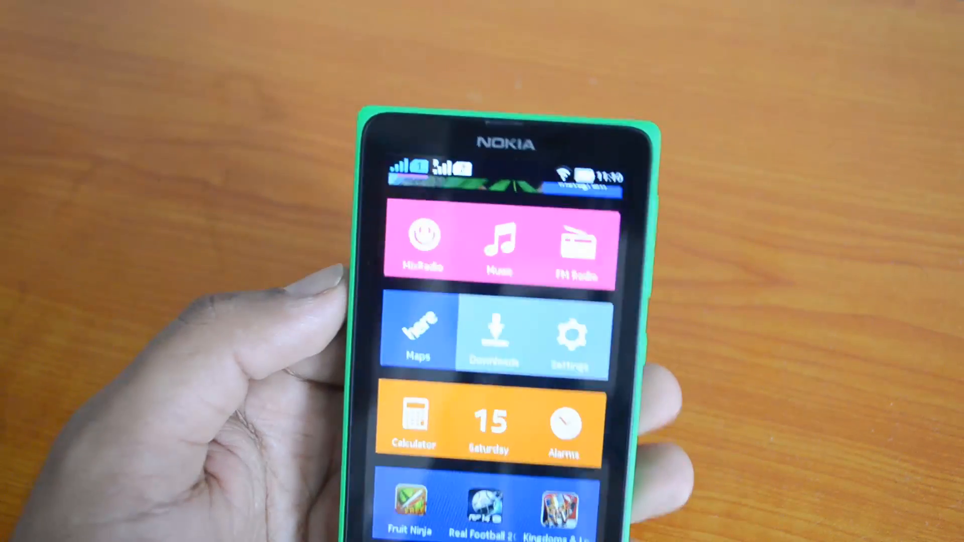
# Open the phone's Settings to reach Apps > Manage apps with 743MB free
pyautogui.click(572, 336)
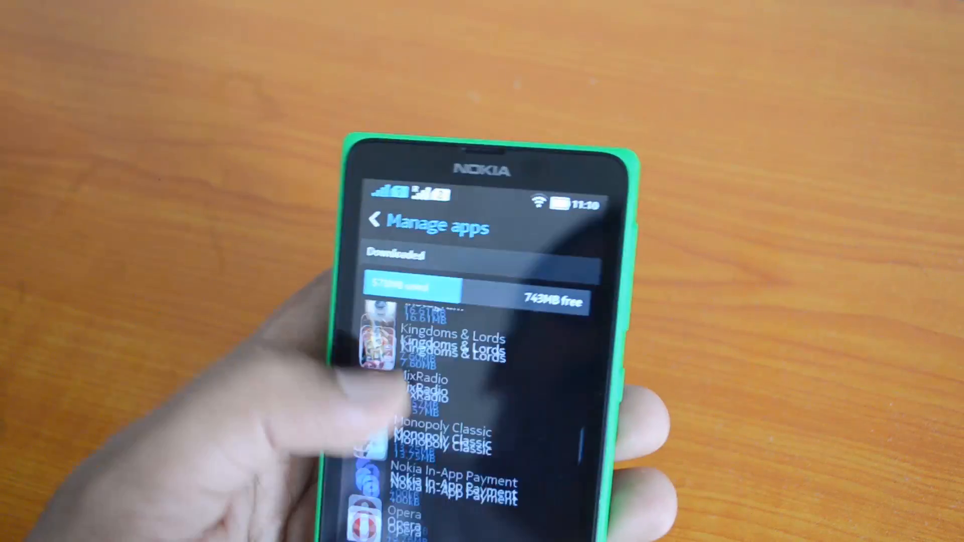
# Scroll the Downloaded list to Instagram and view its App info storage breakdown
pyautogui.scroll(-3)
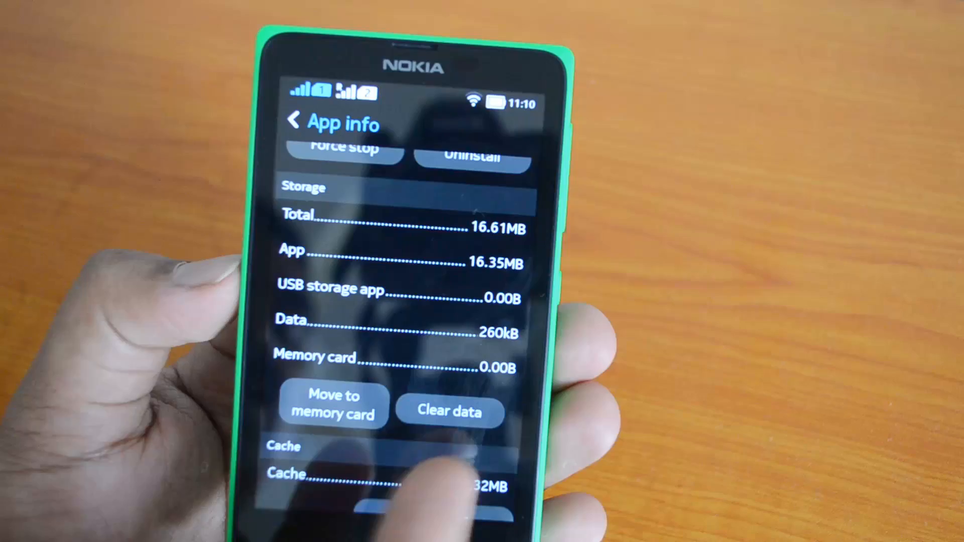
# After 14.25MB moved to the memory card, move Instagram back to phone storage
pyautogui.scroll(3)
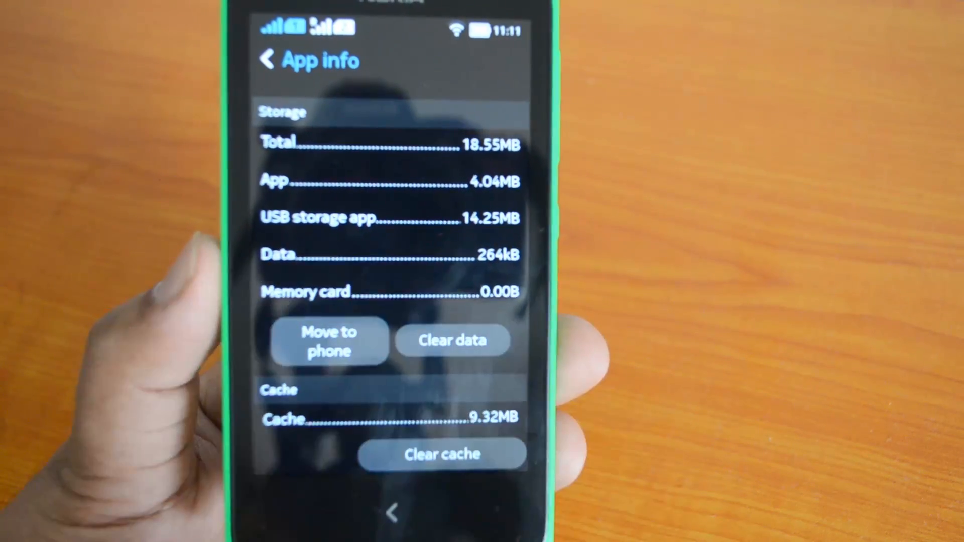
pyautogui.click(329, 341)
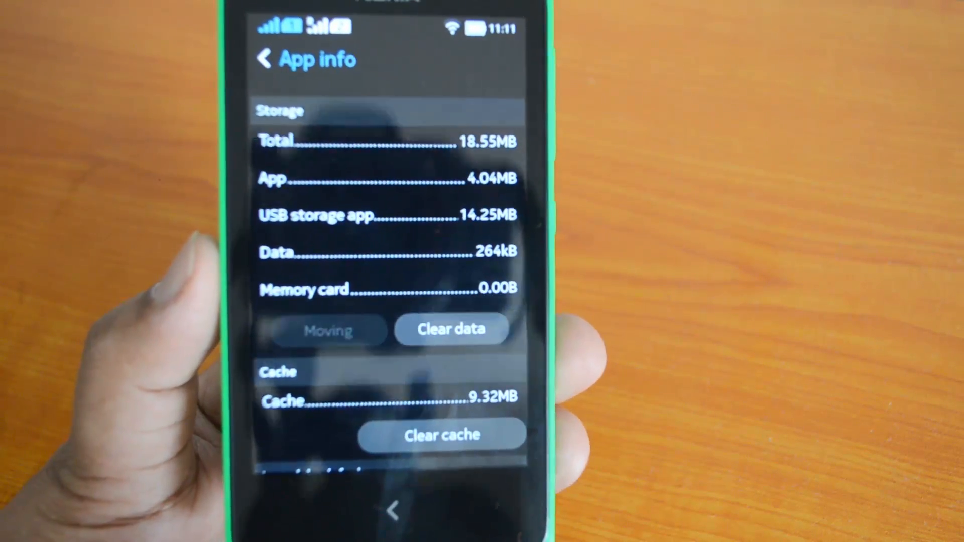